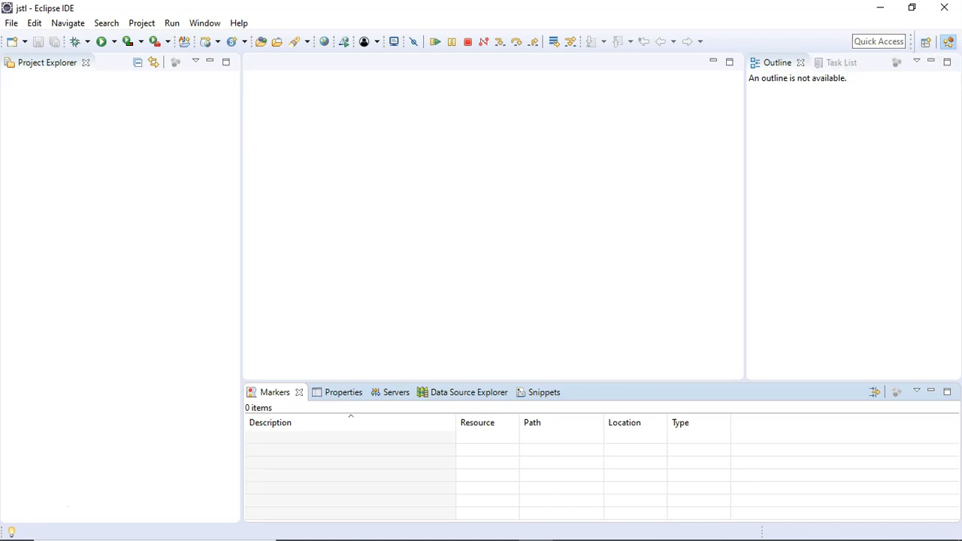
Start the New Dynamic Web Project wizard from the File menu.
left_click(12, 23)
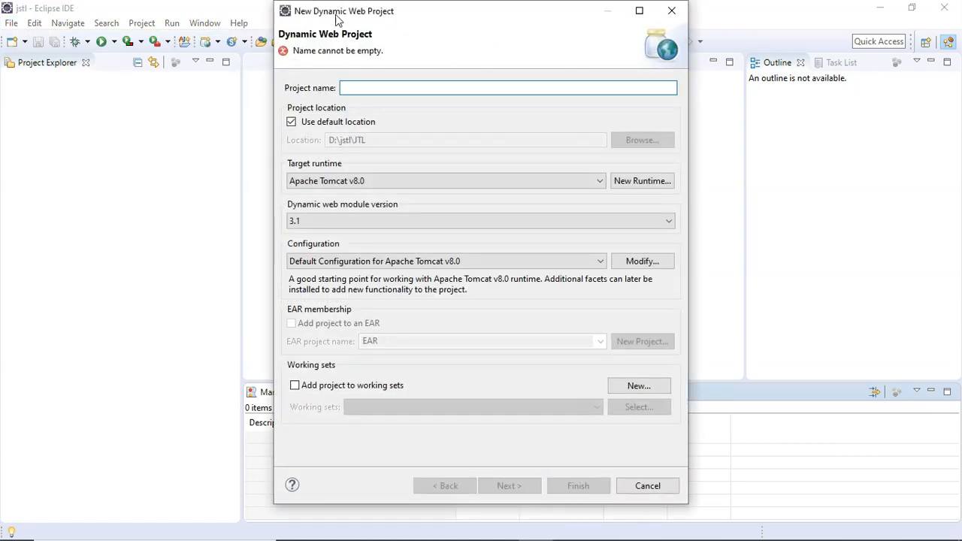
Name the project JSTLExample, keep the Apache Tomcat v8.0 runtime, and finish creating it.
left_click(508, 87)
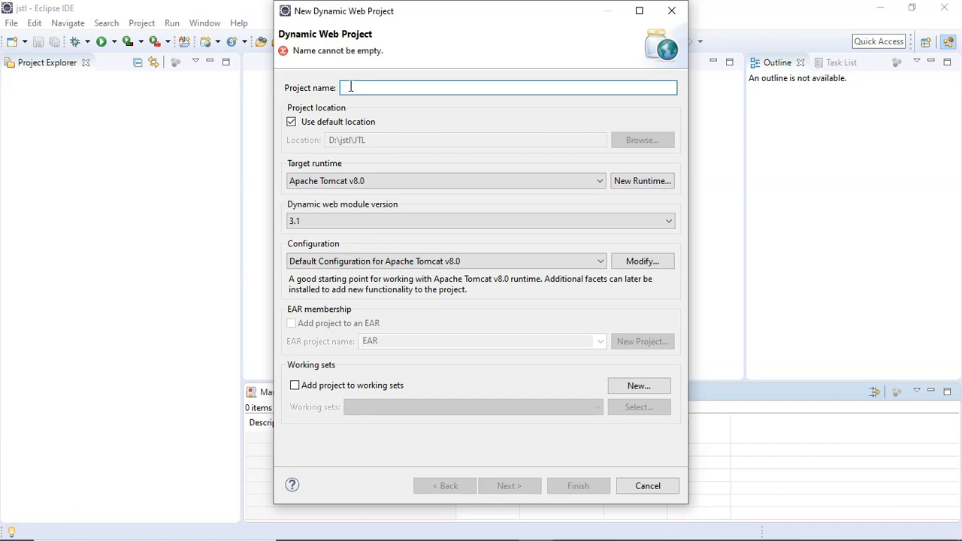
type("JSTL")
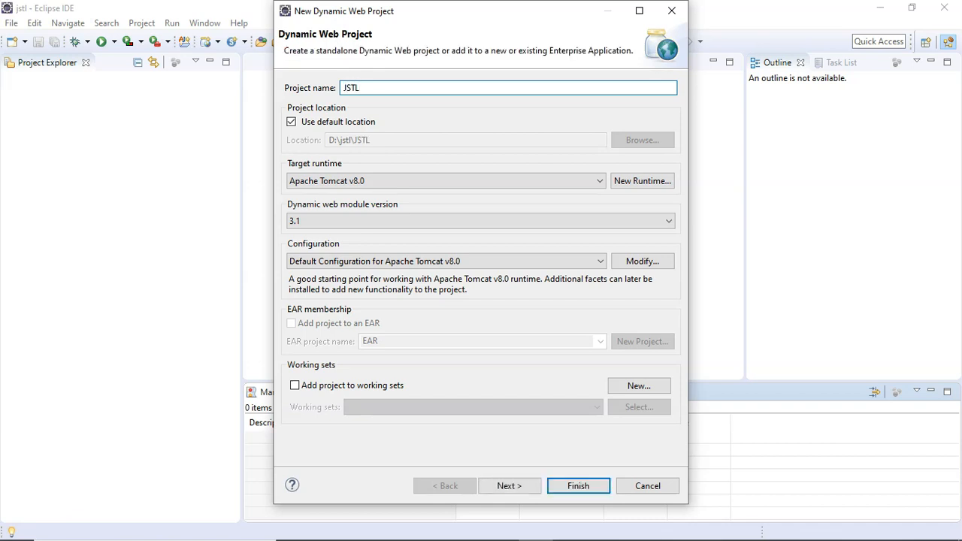
type("Example")
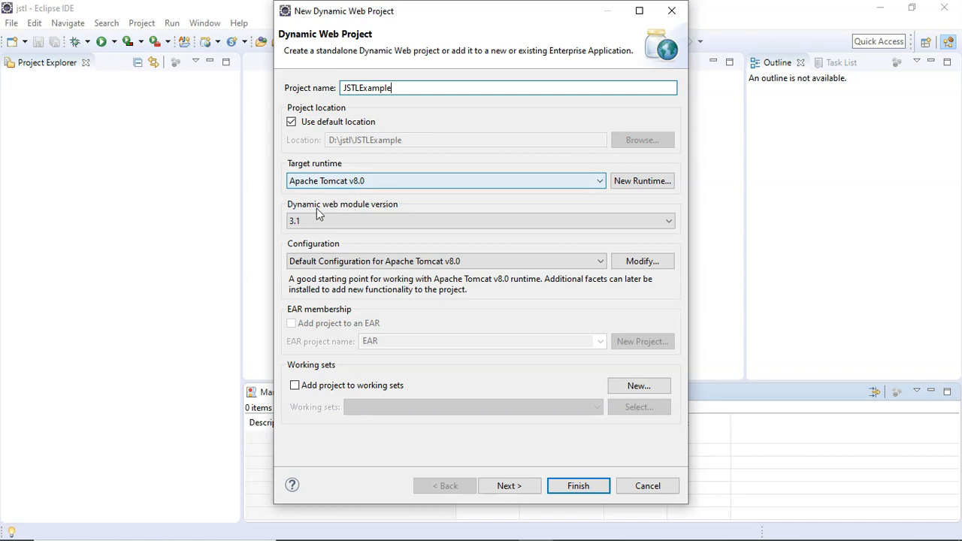
left_click(480, 220)
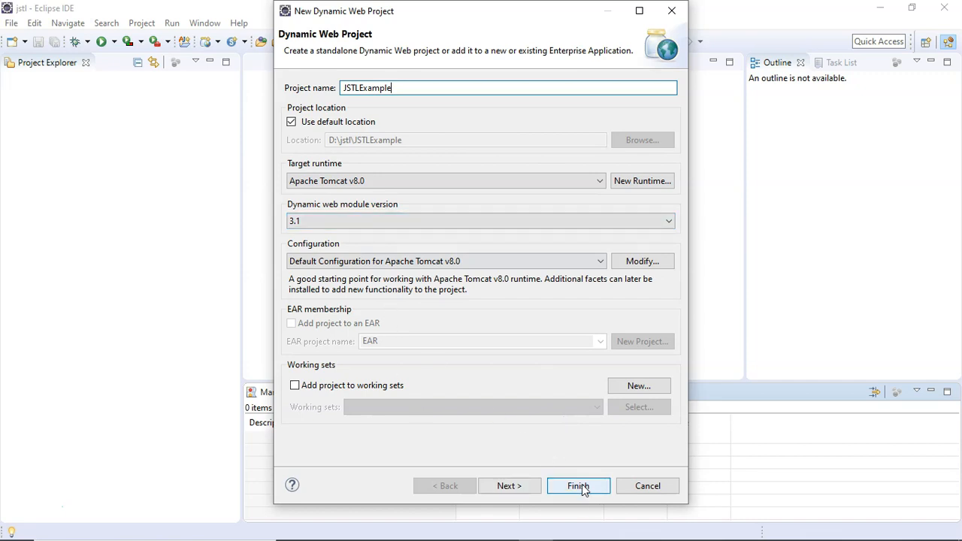
left_click(577, 485)
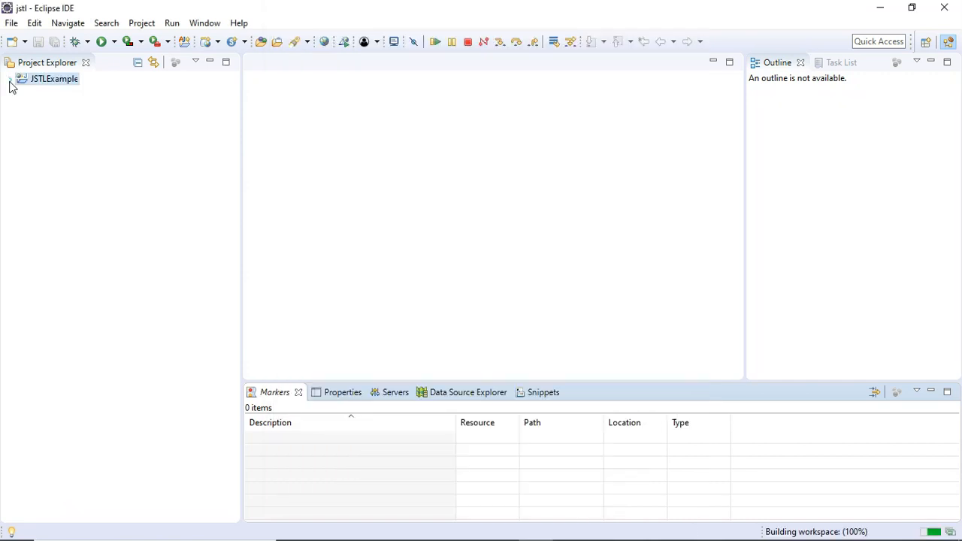
Expand JSTLExample, WebContent and WEB-INF in Project Explorer and select the lib folder.
left_click(12, 78)
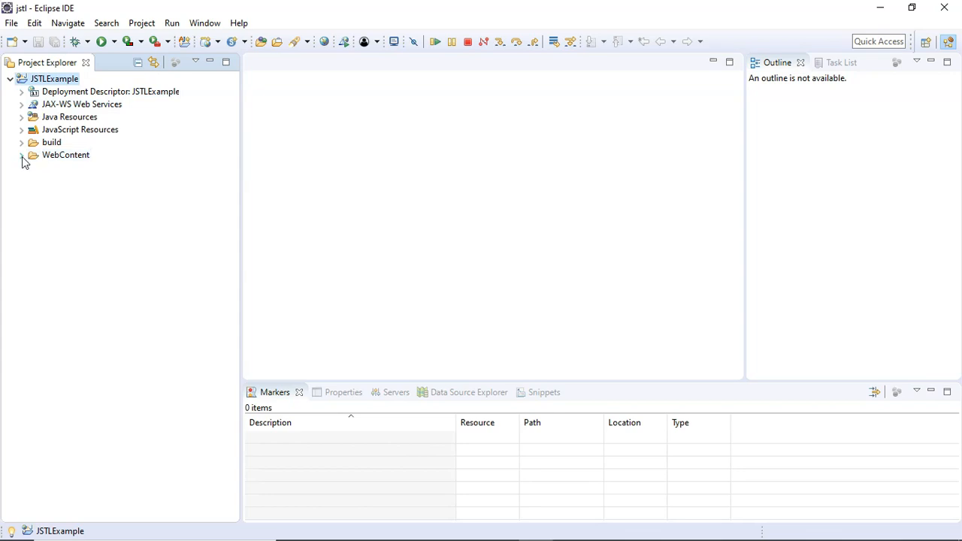
left_click(21, 155)
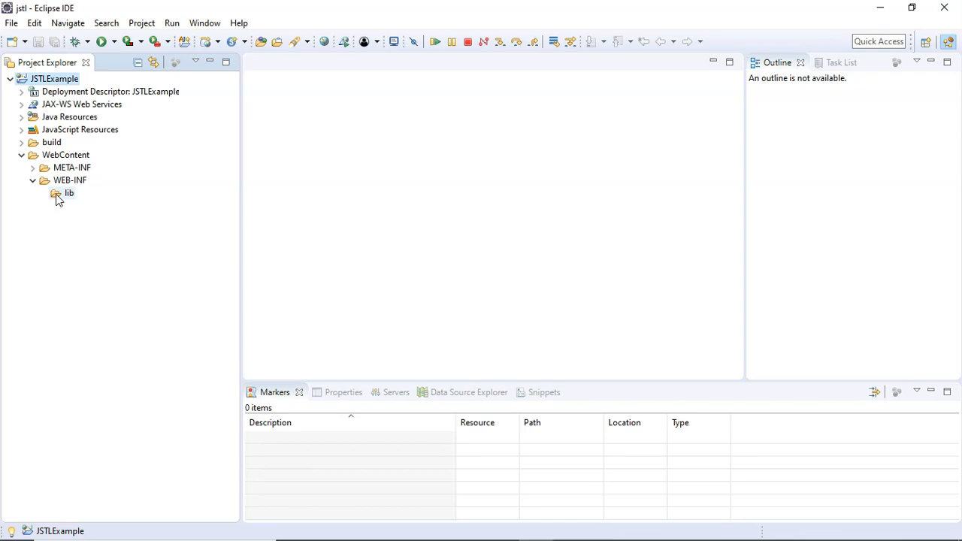
left_click(69, 192)
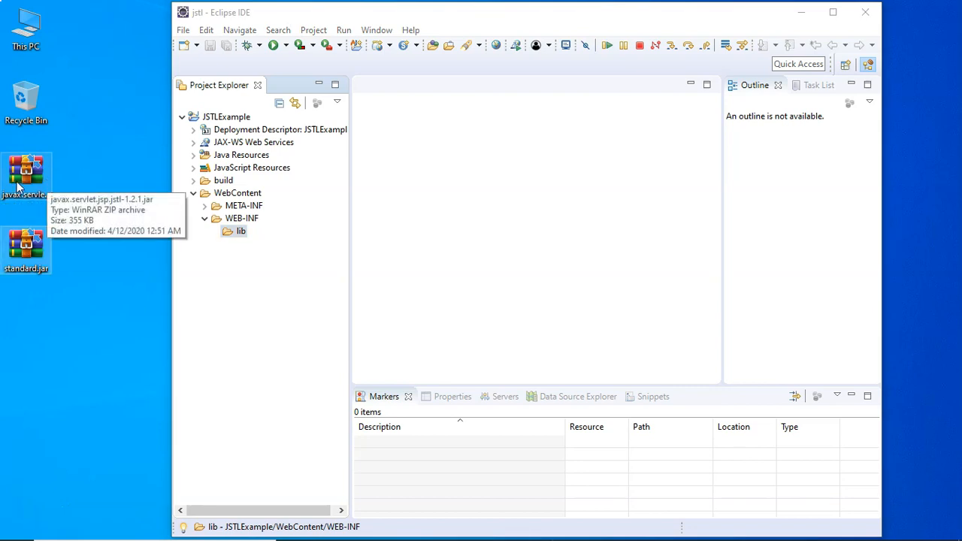
mouse_move(25, 248)
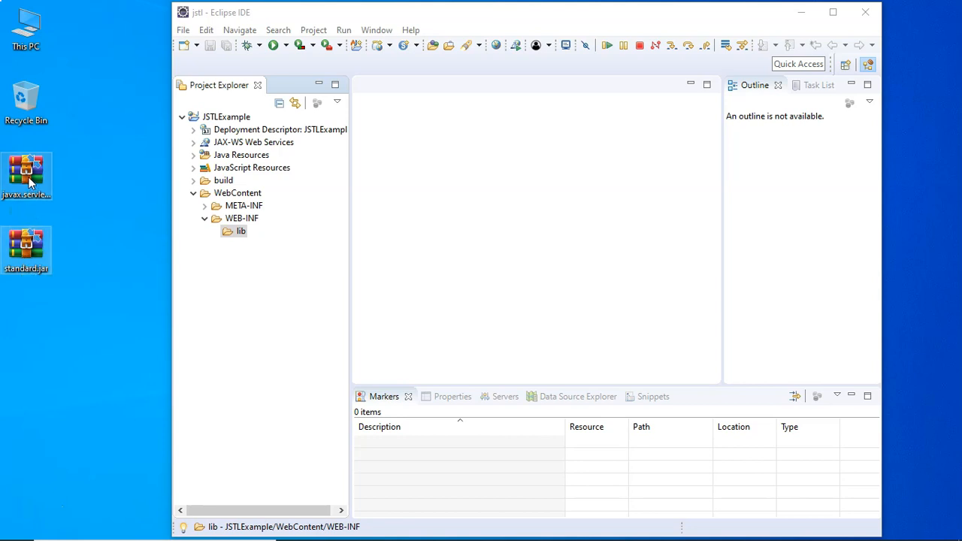
Copy javax.servlet.jsp.jstl-1.2.1.jar and standard.jar.zip from the desktop into WEB-INF/lib.
left_click_drag(27, 169, 240, 231)
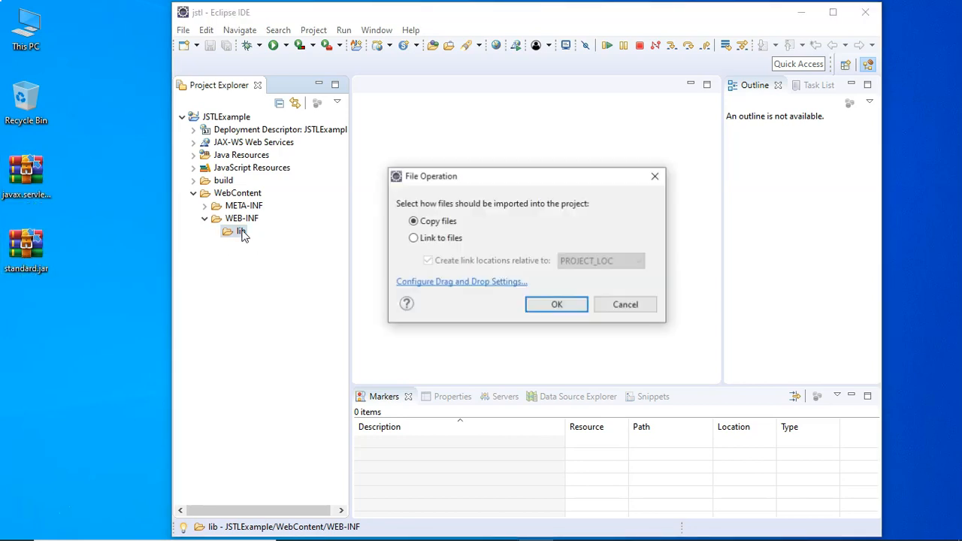
left_click(556, 304)
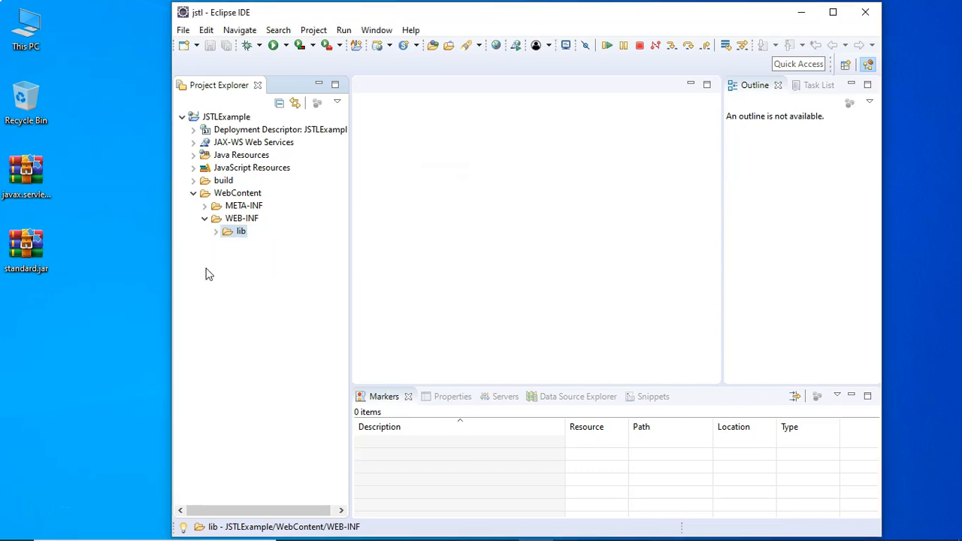
left_click(217, 232)
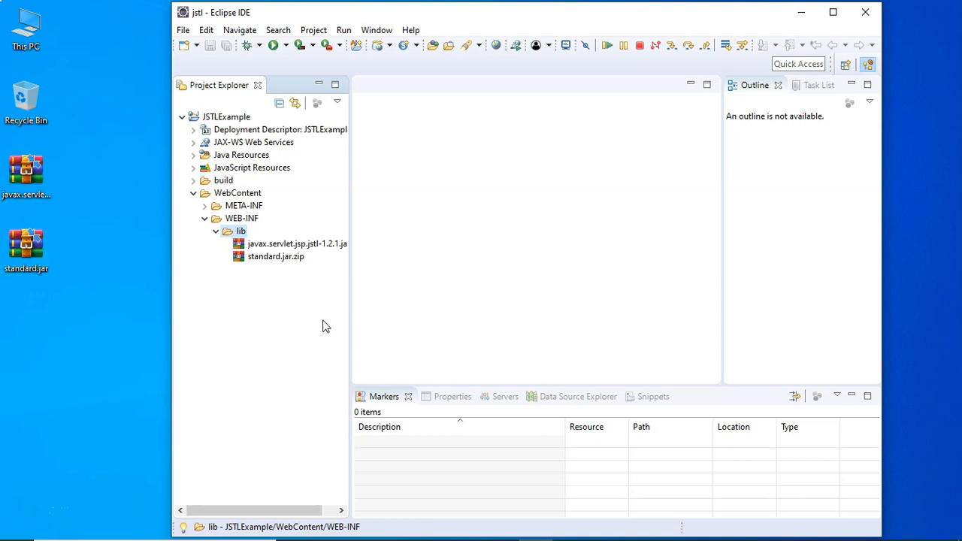
Add both jars in lib to JSTLExample's build path so they show under Referenced Libraries.
left_click(275, 256)
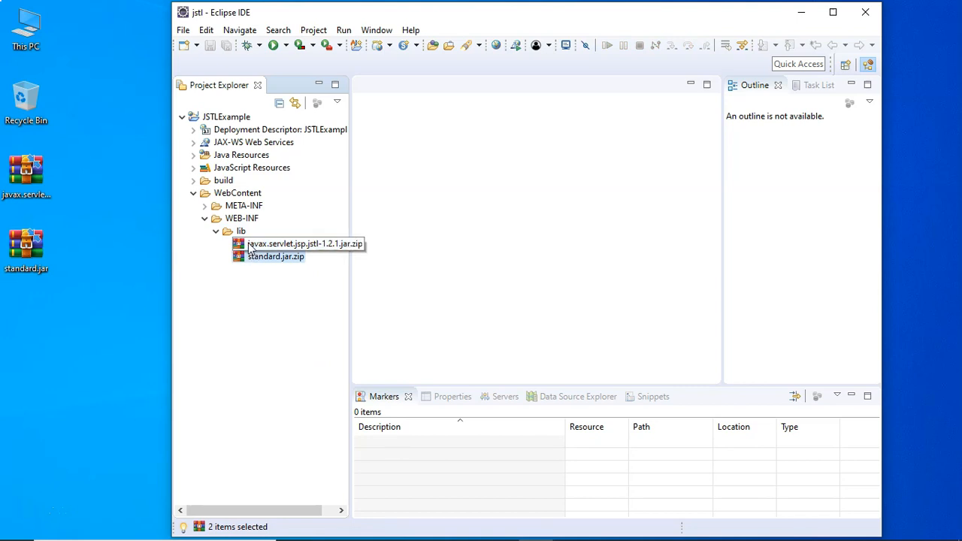
mouse_move(251, 250)
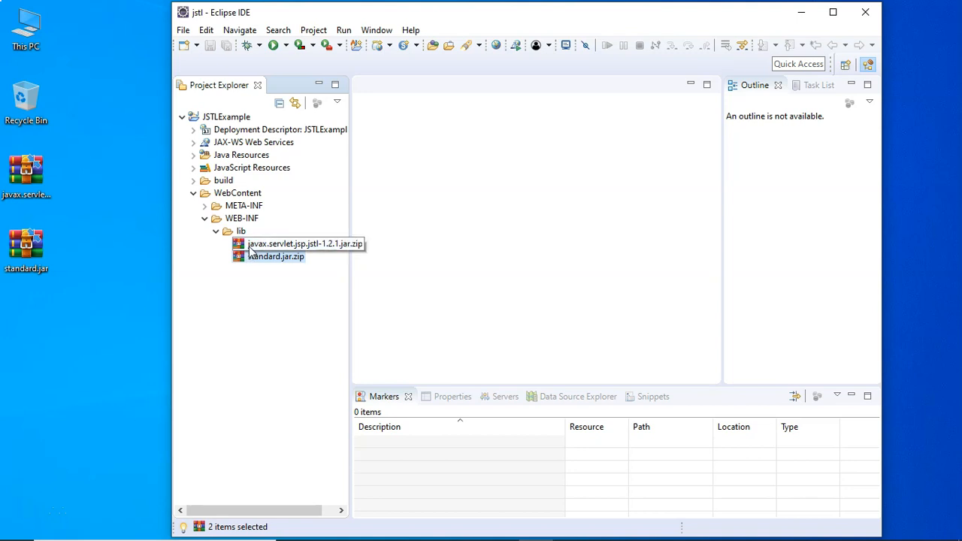
right_click(275, 250)
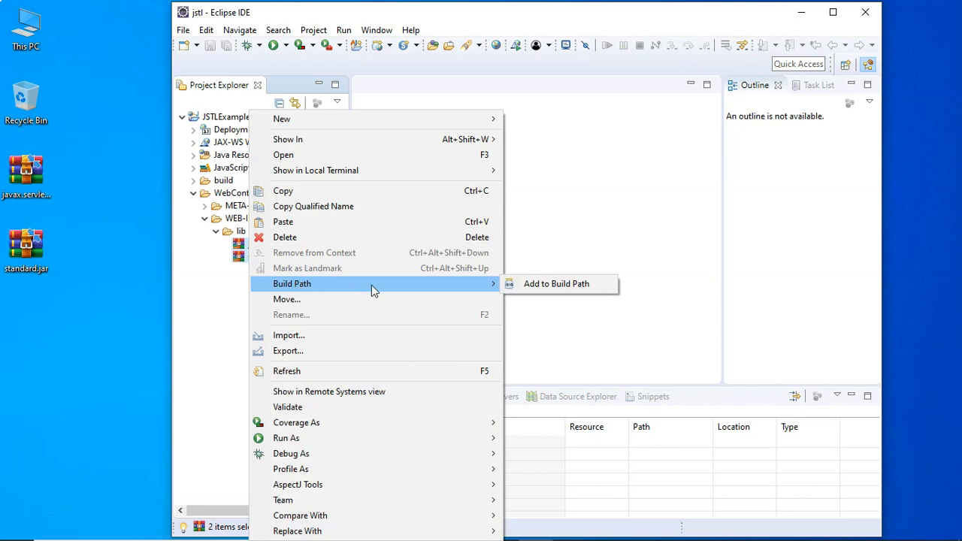
left_click(556, 282)
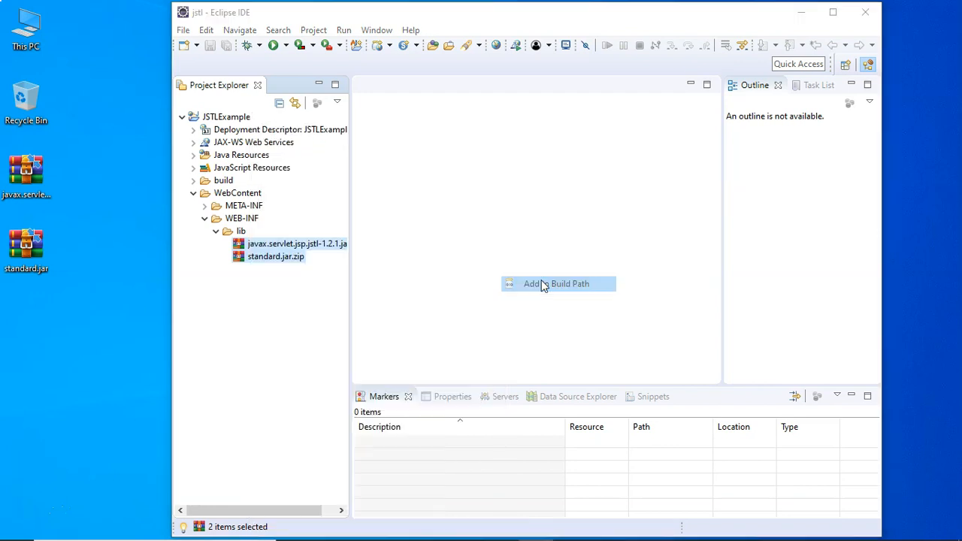
left_click(556, 283)
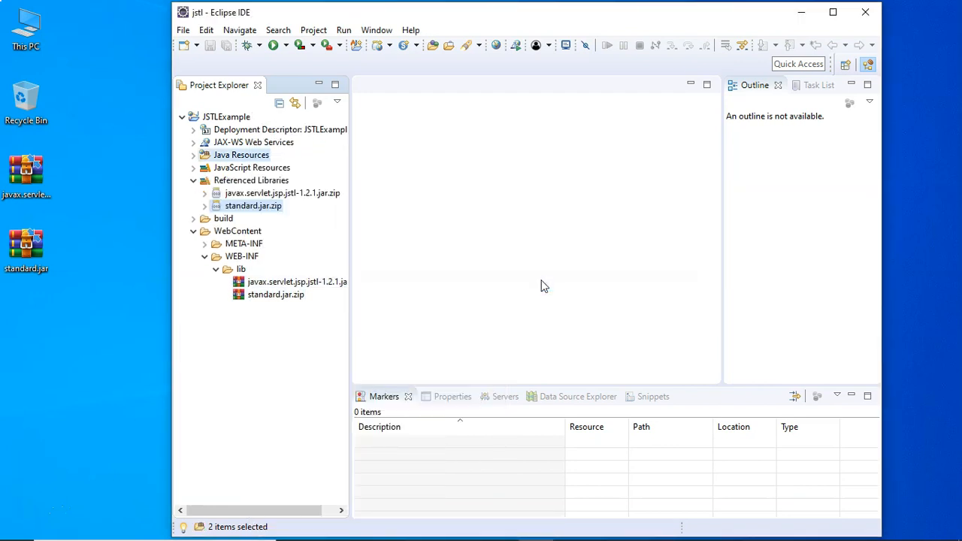